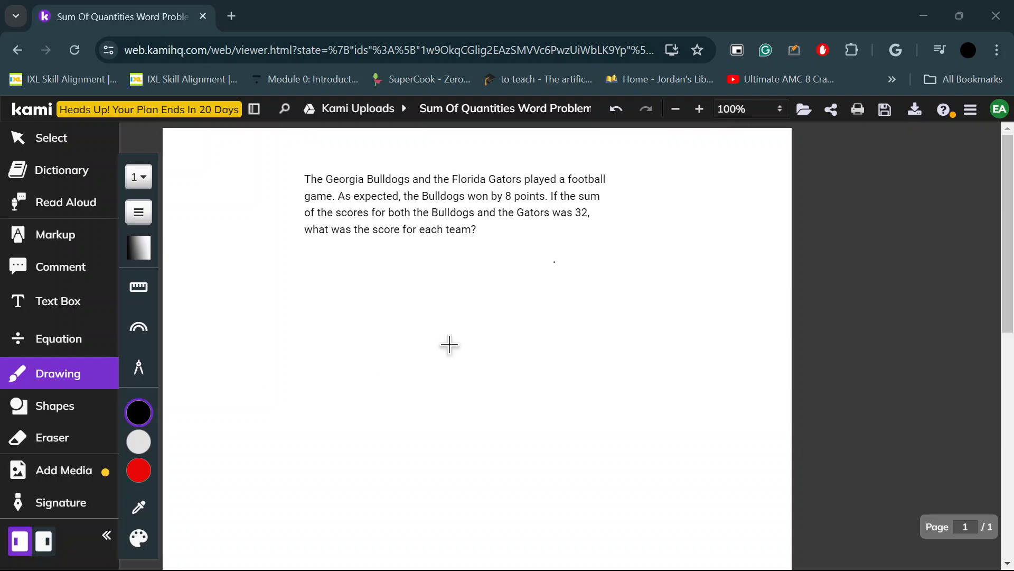
mouse_move(599, 284)
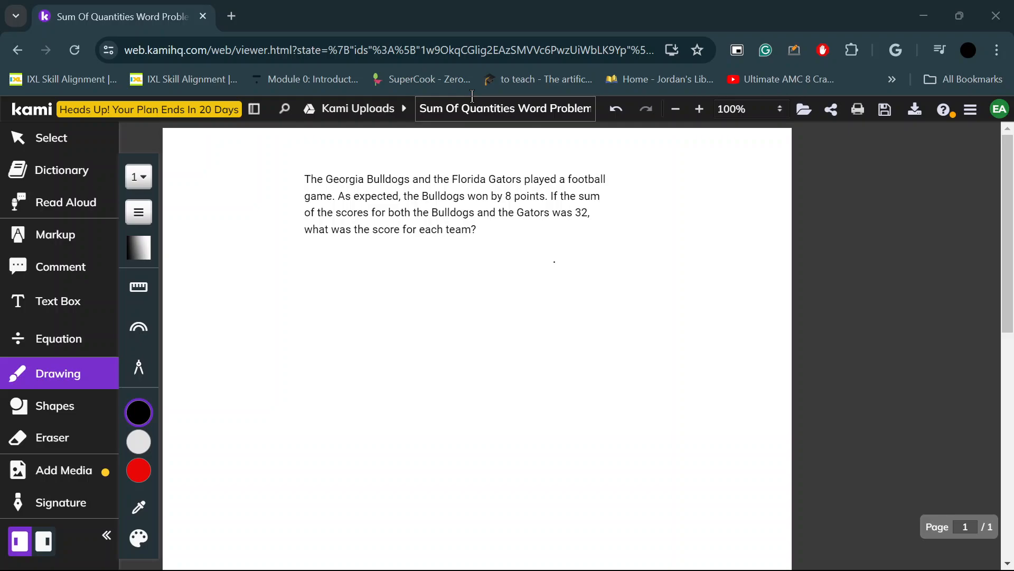
mouse_move(482, 109)
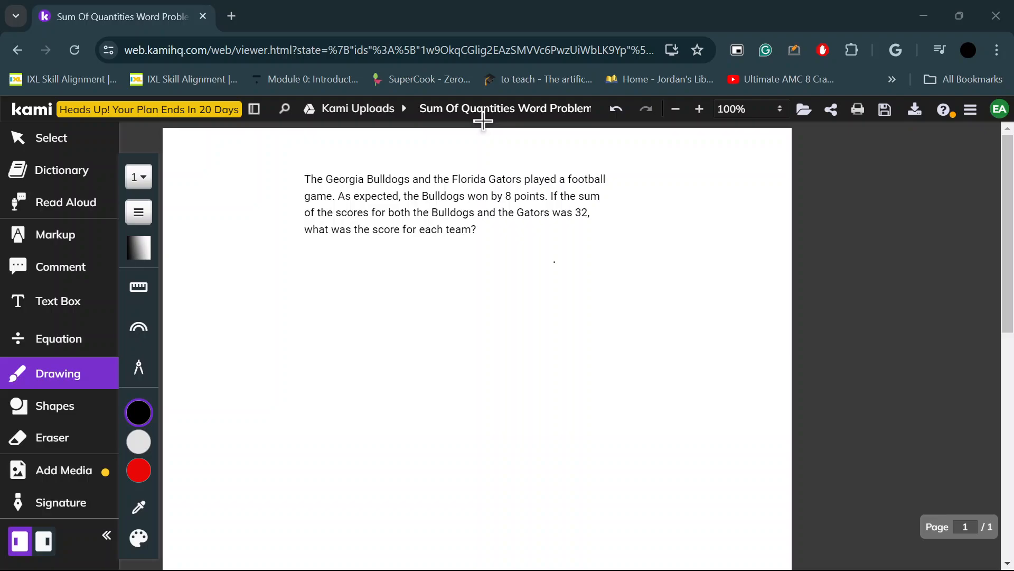
mouse_move(470, 136)
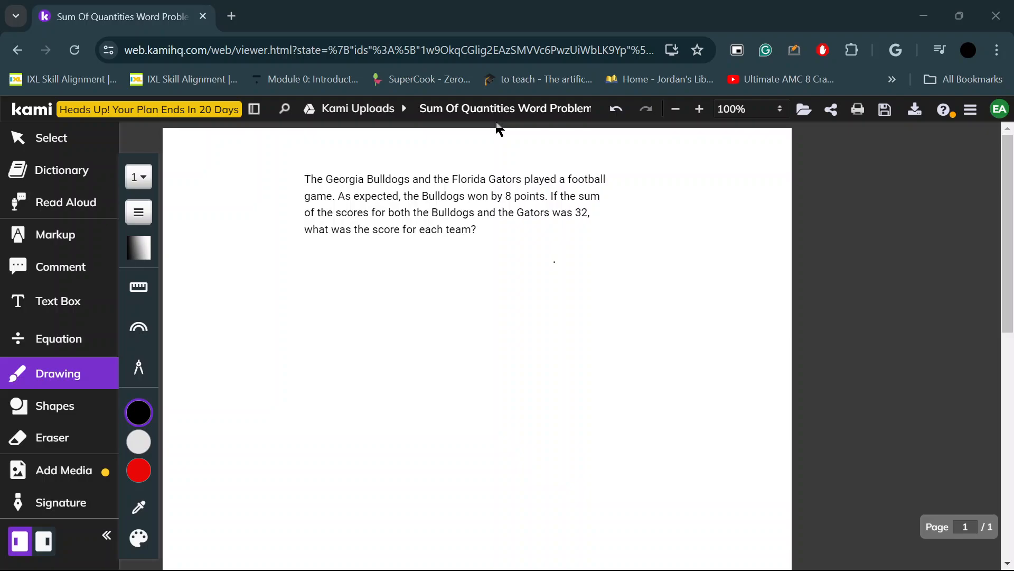
Draw a first F below the word problem, then undo the shaky attempt.
left_click(496, 108)
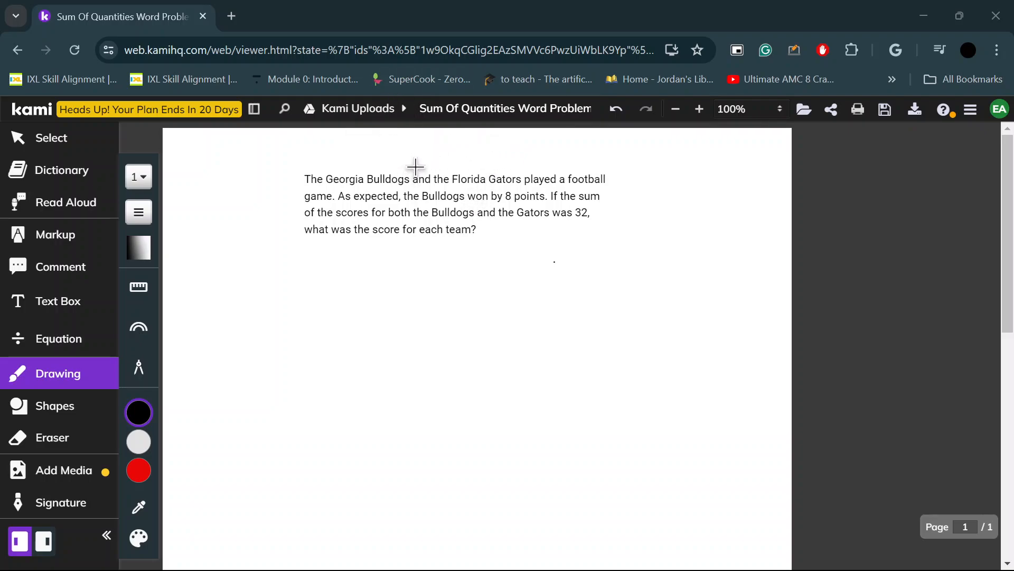
mouse_move(382, 168)
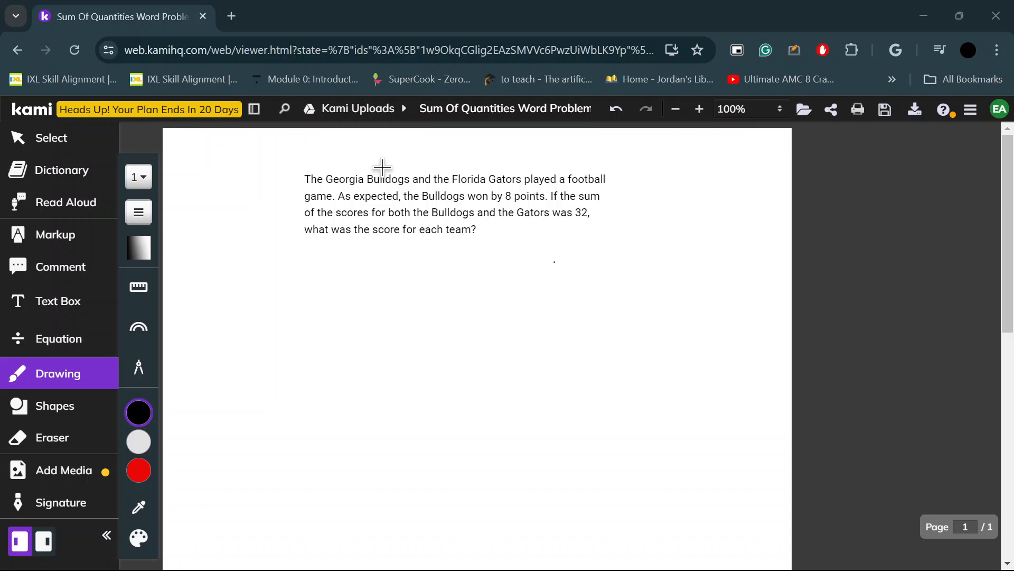
mouse_move(565, 123)
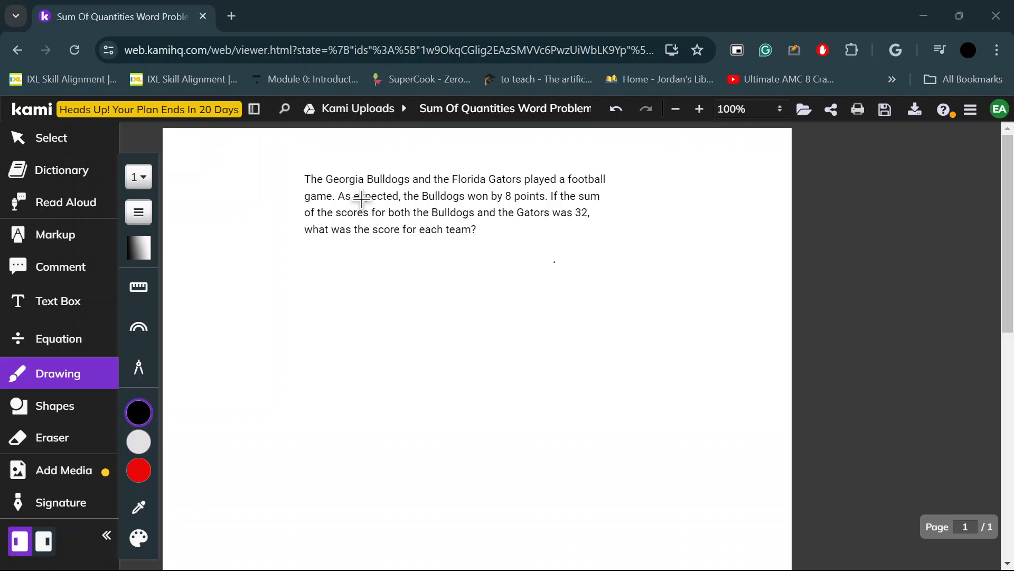
mouse_move(380, 249)
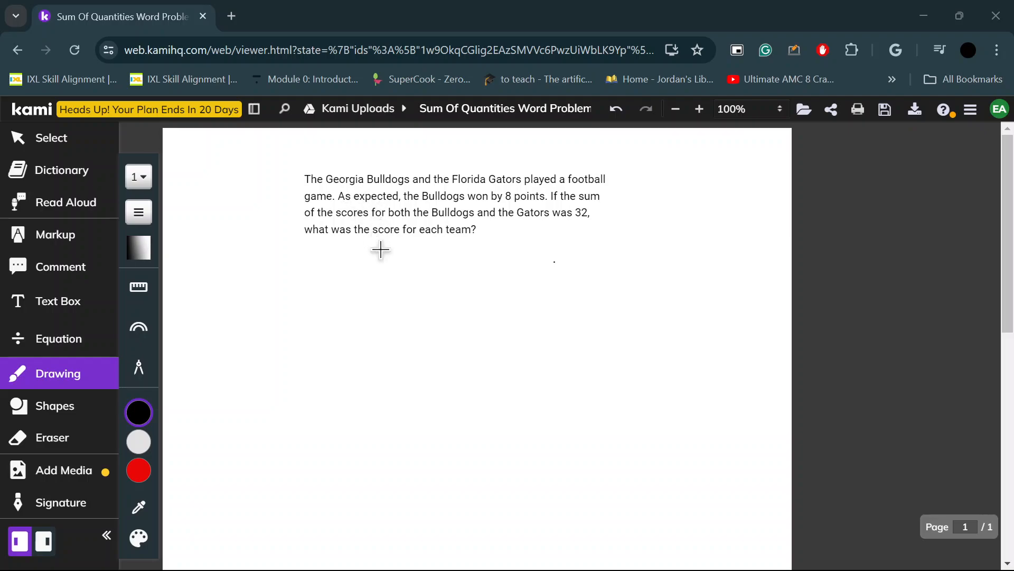
mouse_move(490, 258)
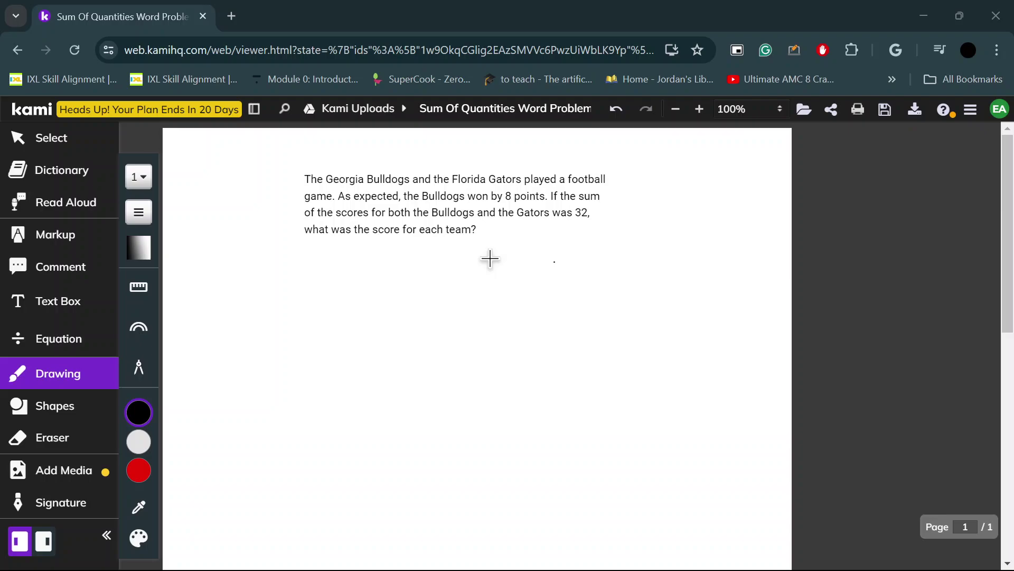
mouse_move(414, 287)
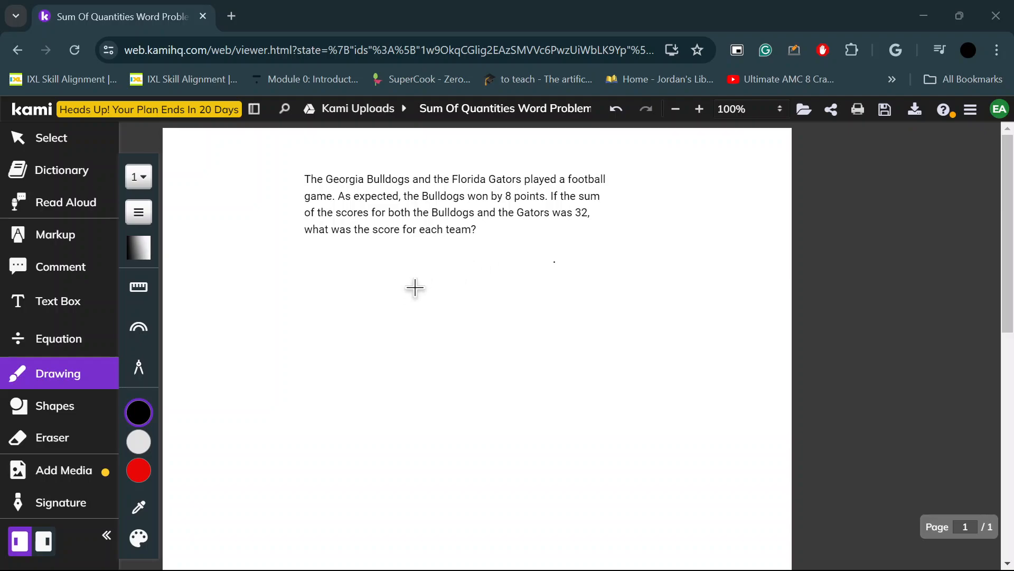
mouse_move(413, 290)
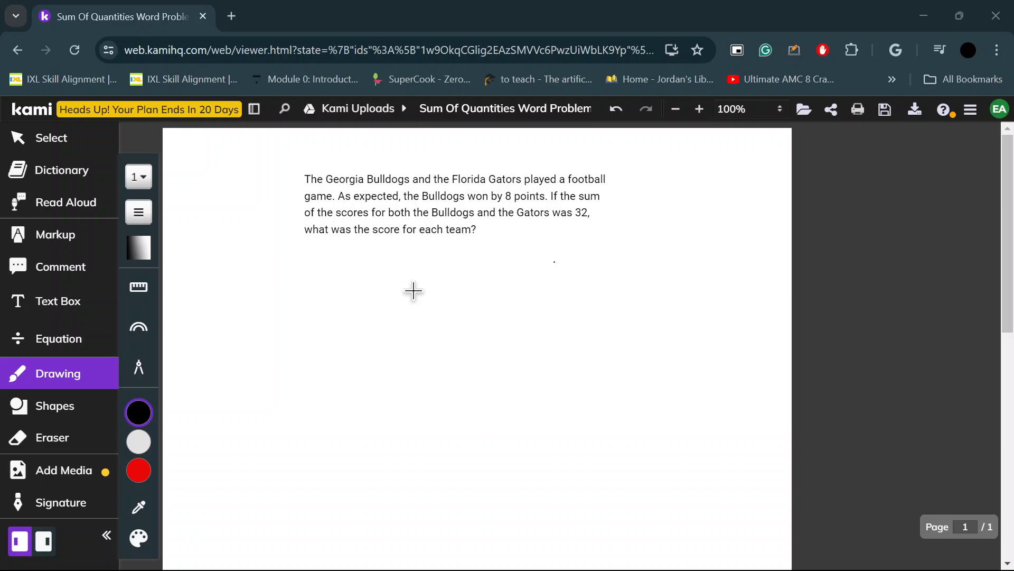
mouse_move(405, 301)
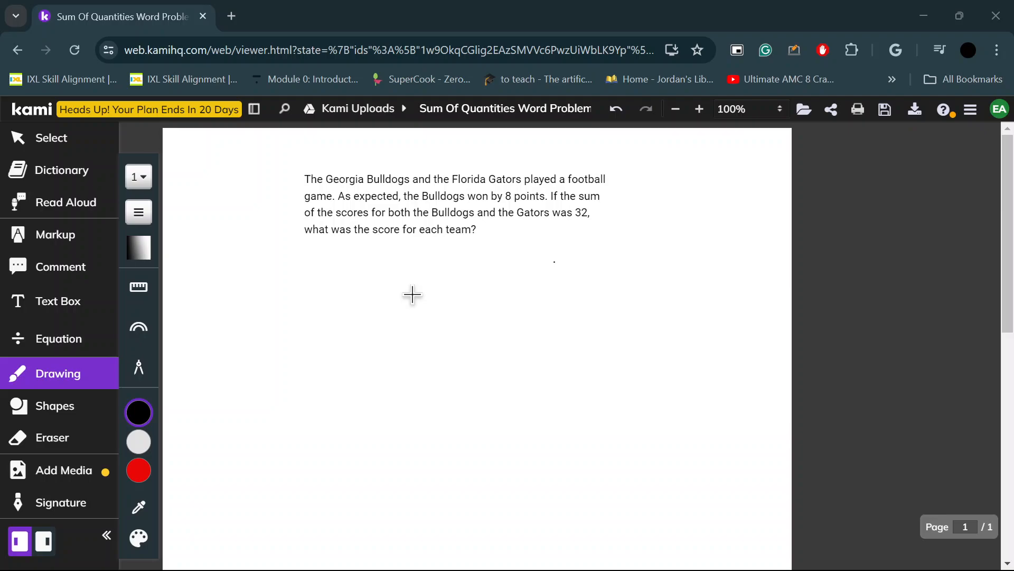
mouse_move(373, 286)
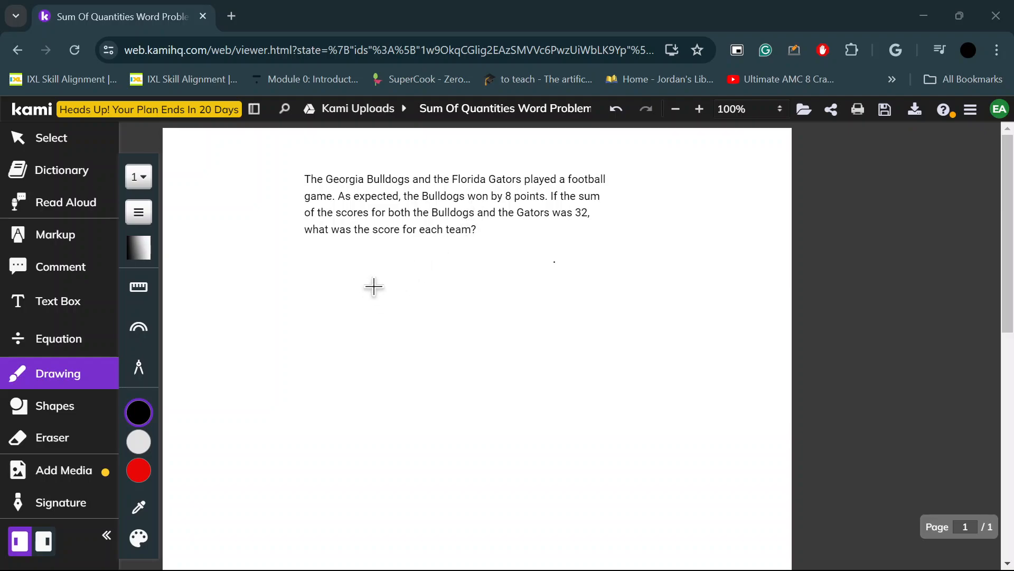
mouse_move(242, 314)
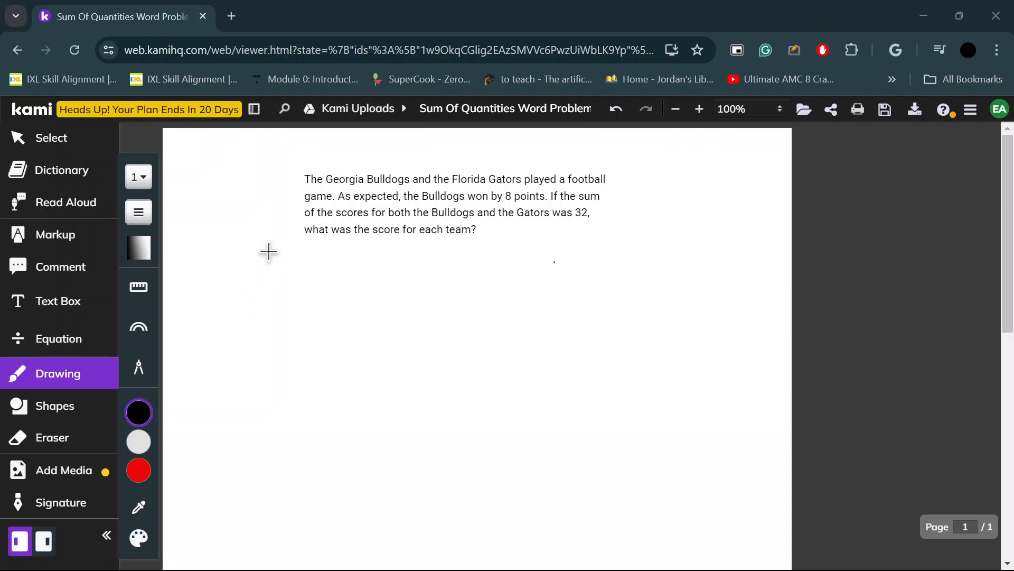
mouse_move(400, 145)
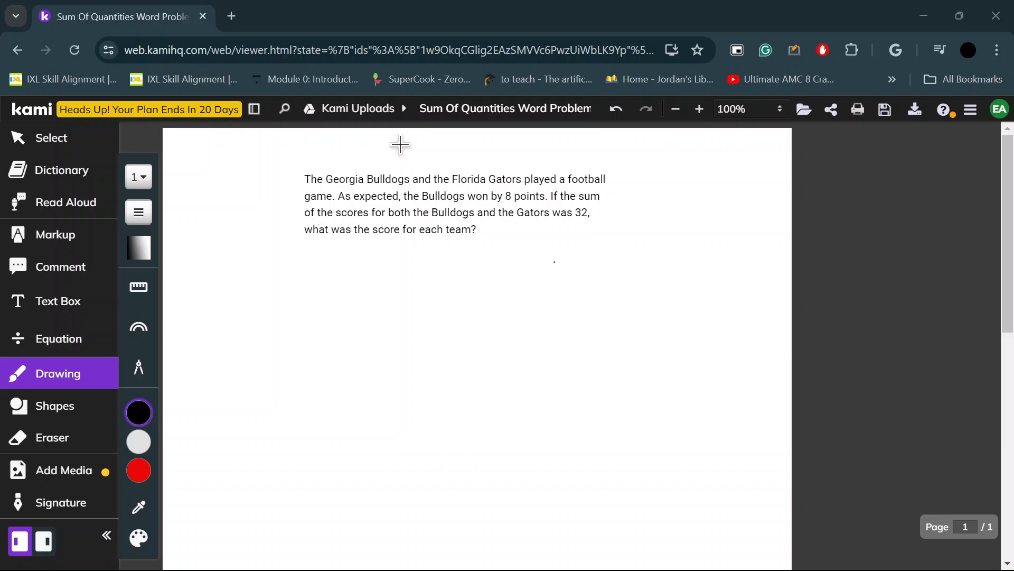
mouse_move(428, 152)
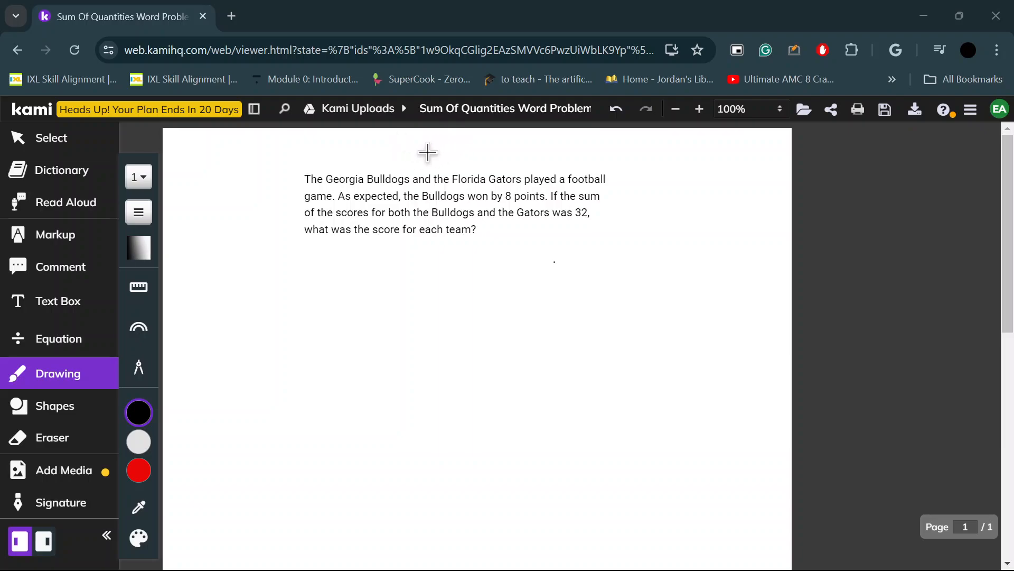
mouse_move(423, 179)
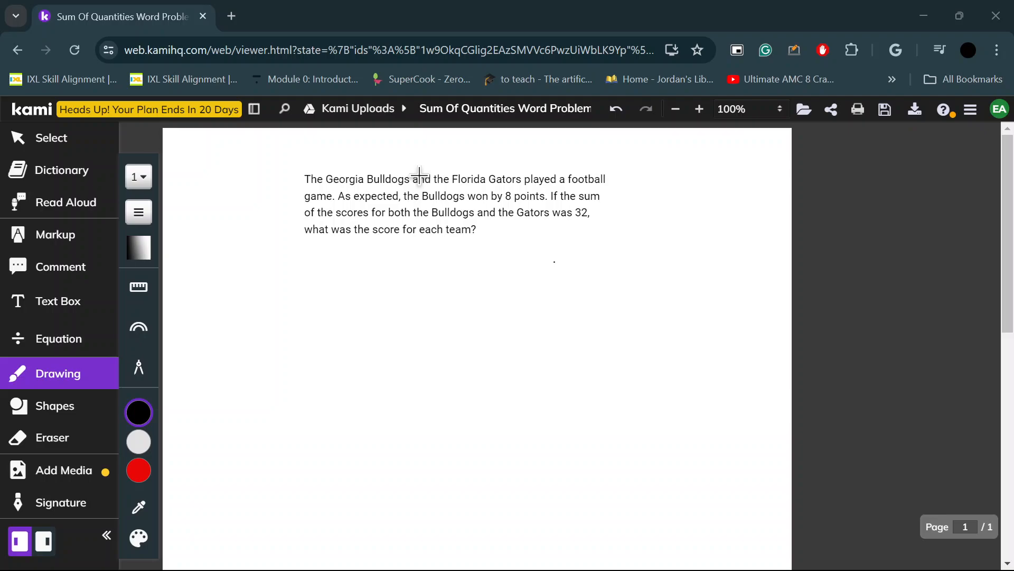
mouse_move(247, 253)
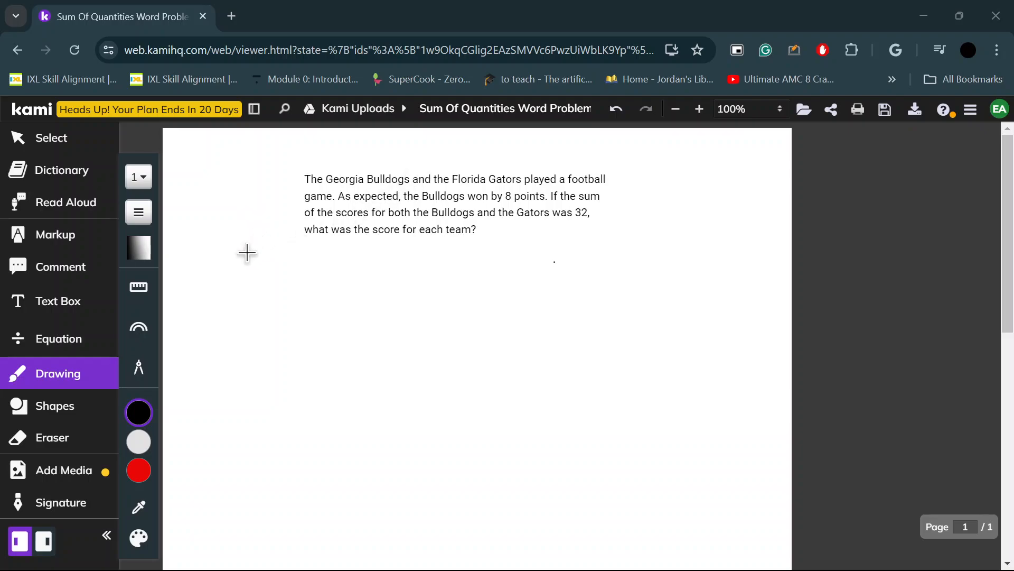
mouse_move(190, 299)
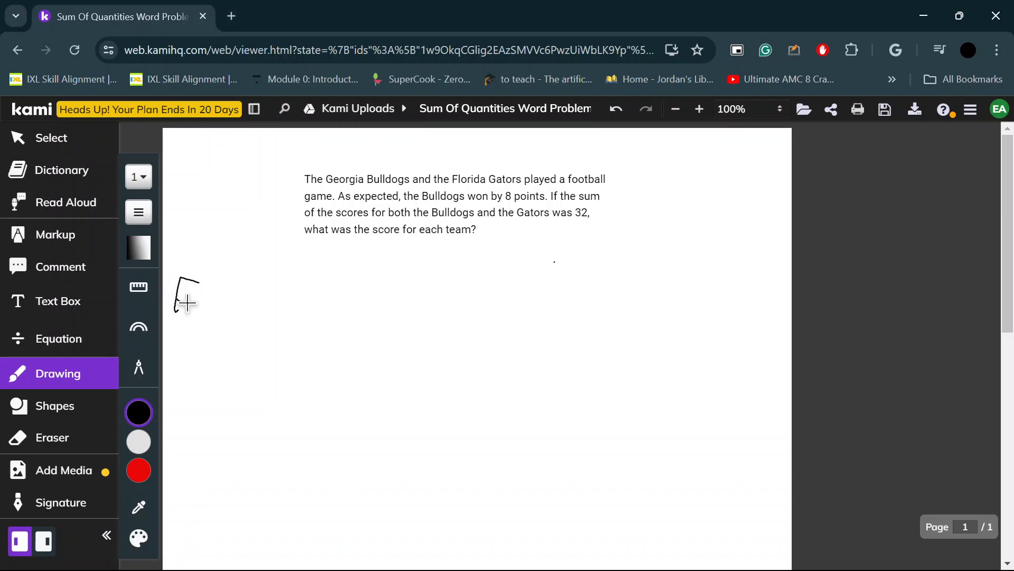
mouse_move(501, 196)
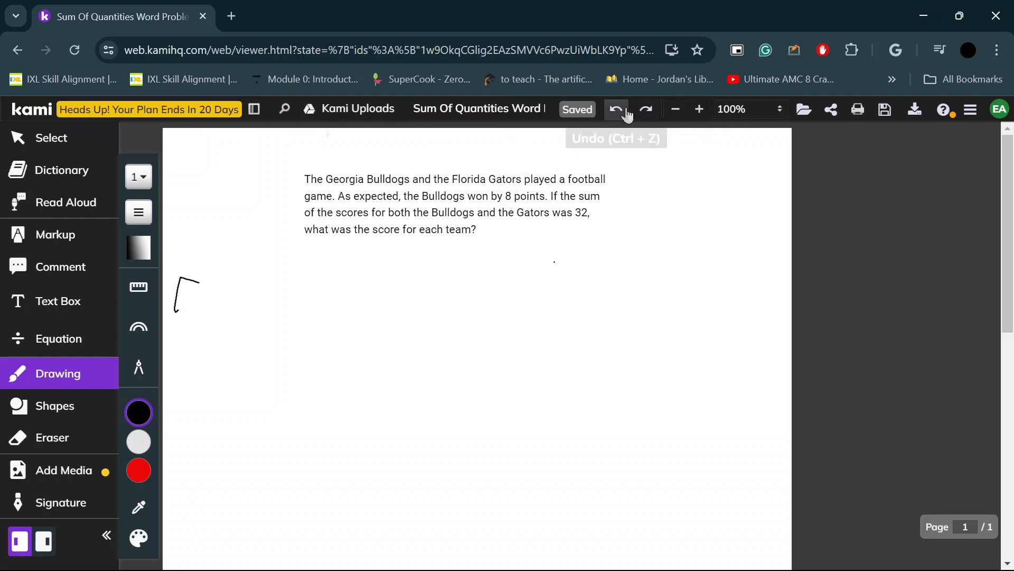
left_click(616, 108)
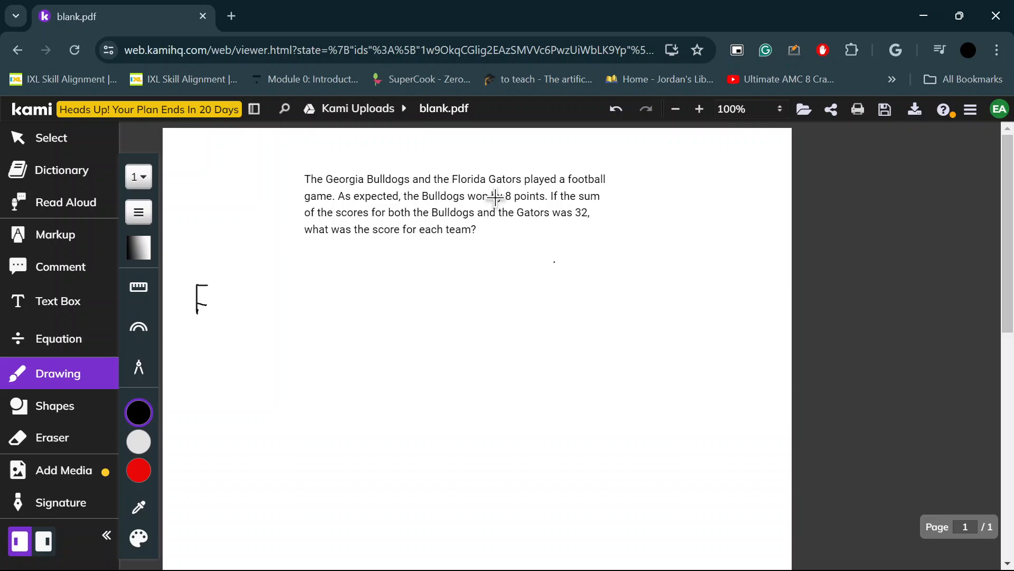
mouse_move(321, 254)
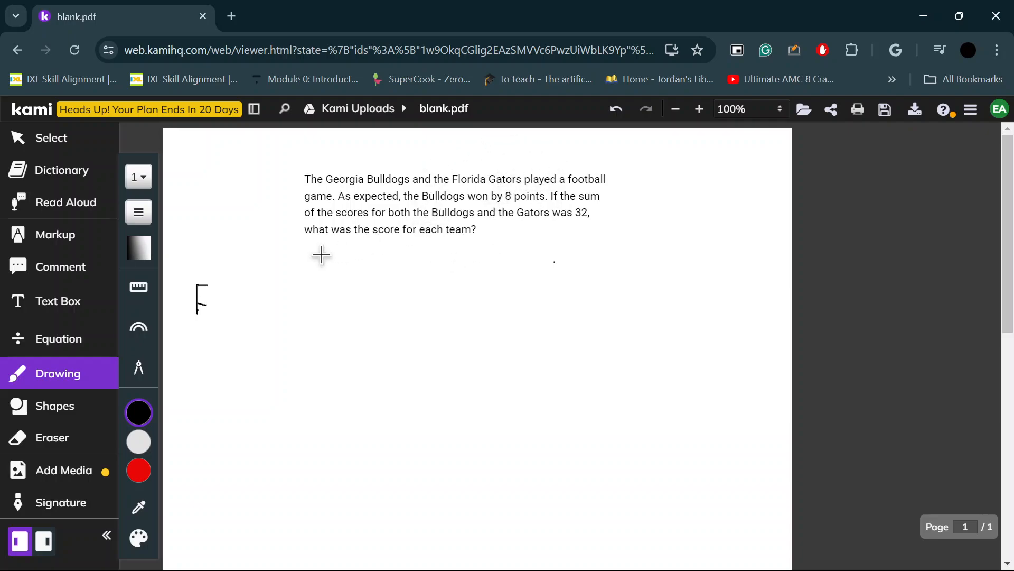
mouse_move(224, 292)
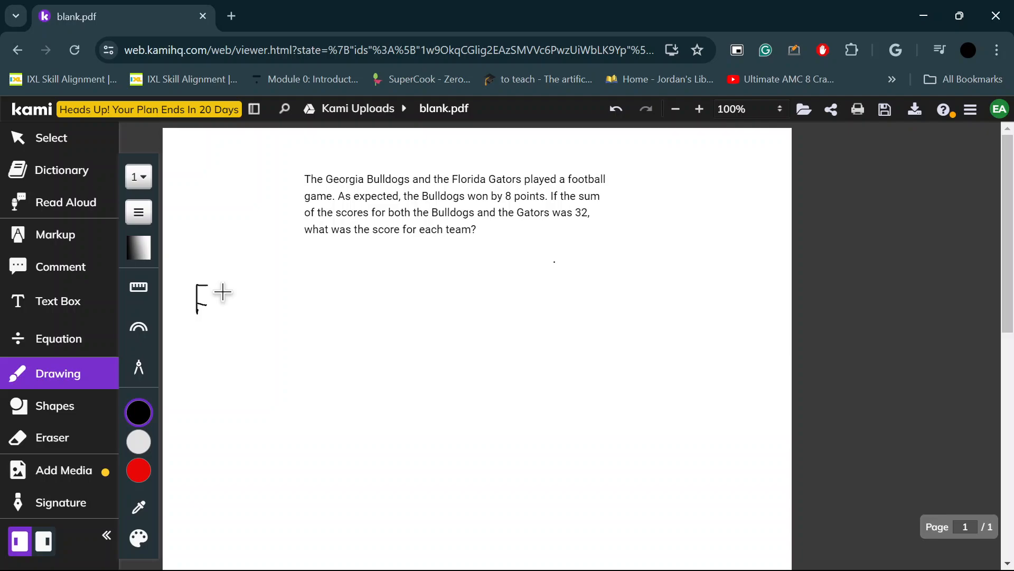
Complete the handwritten 'F+8 = Bulldogs' definition below the problem.
left_click_drag(213, 297, 223, 297)
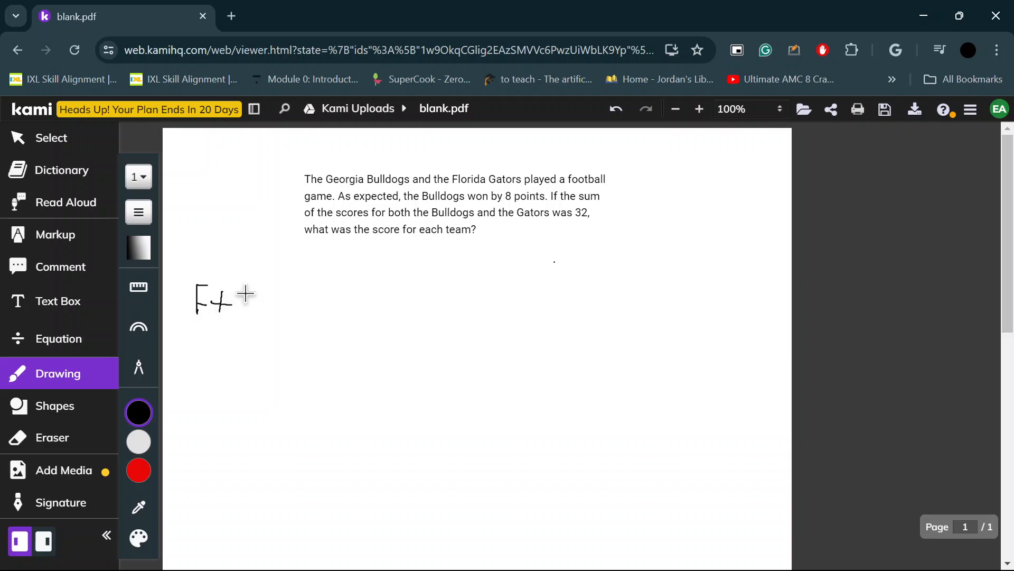
left_click_drag(233, 297, 245, 307)
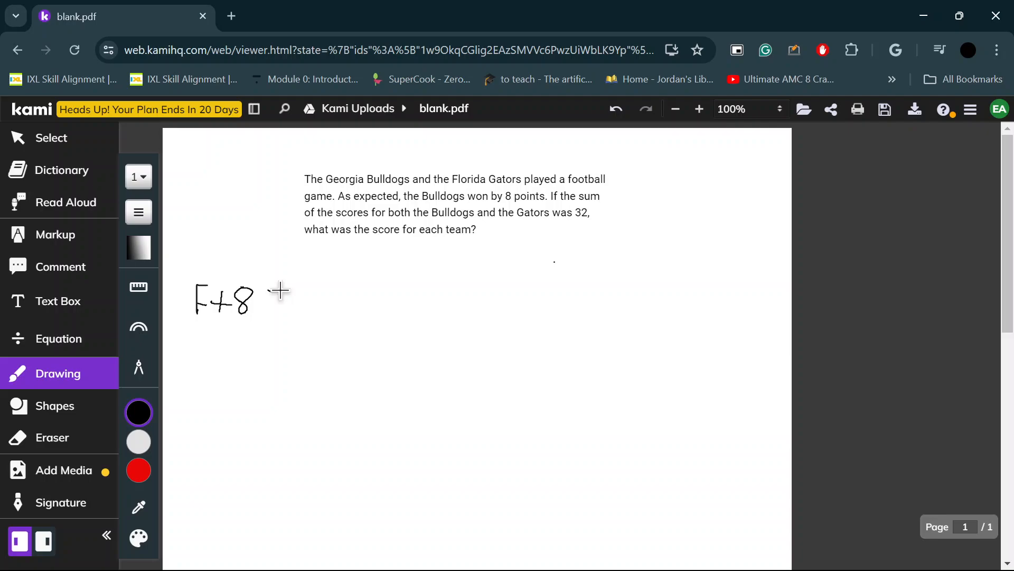
left_click_drag(268, 300, 317, 297)
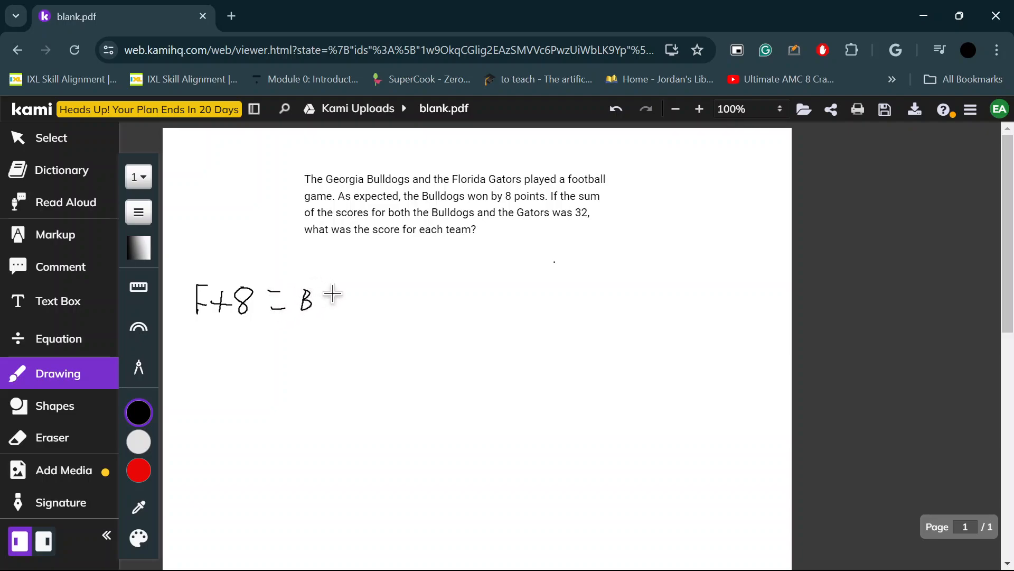
left_click_drag(317, 291, 336, 311)
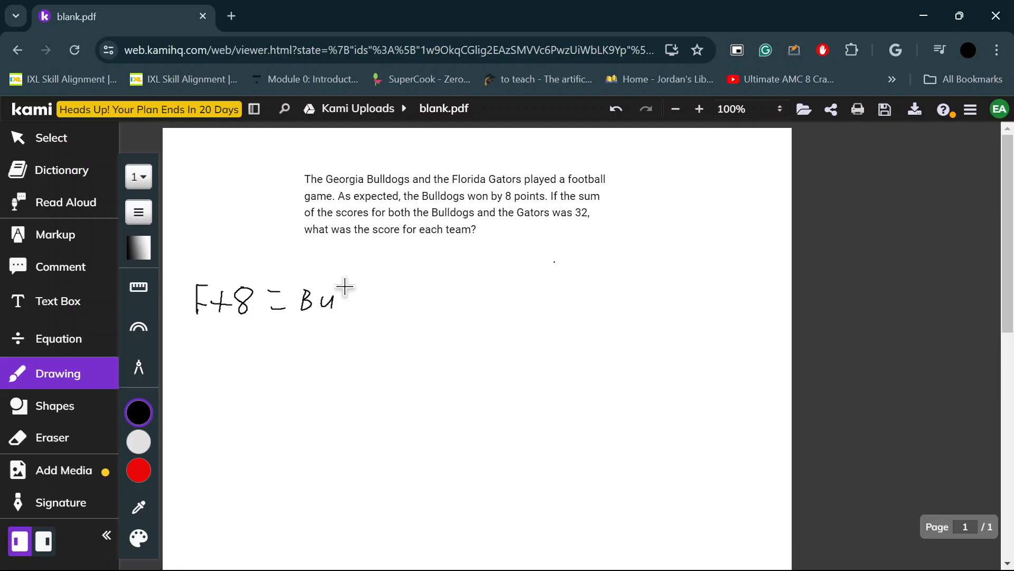
left_click_drag(336, 301, 411, 317)
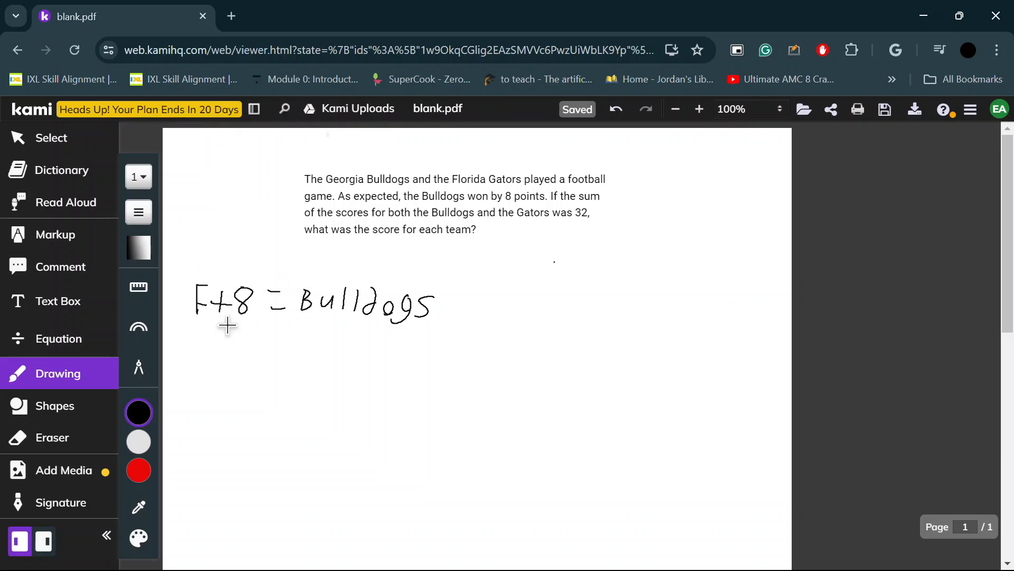
mouse_move(562, 230)
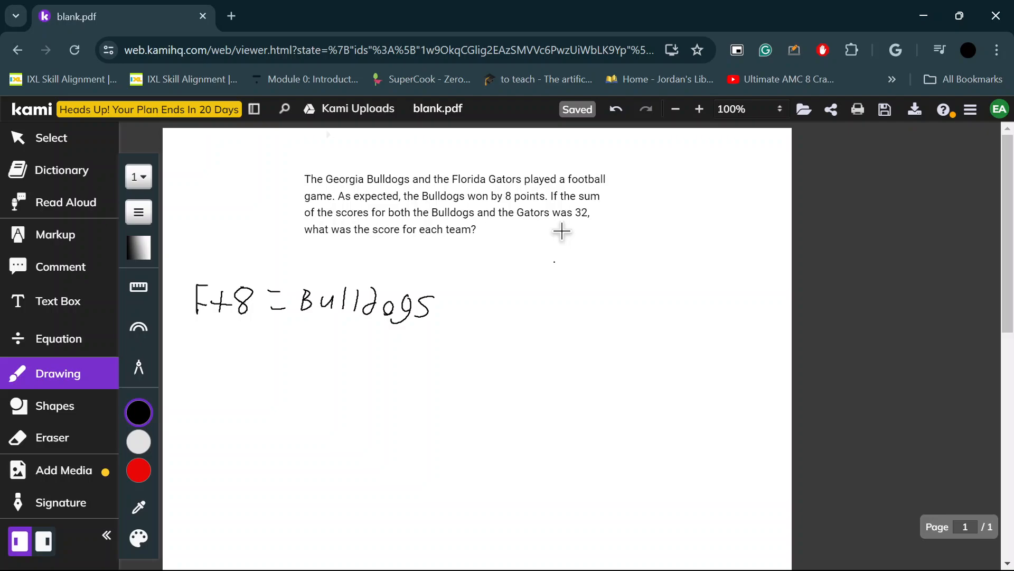
mouse_move(224, 346)
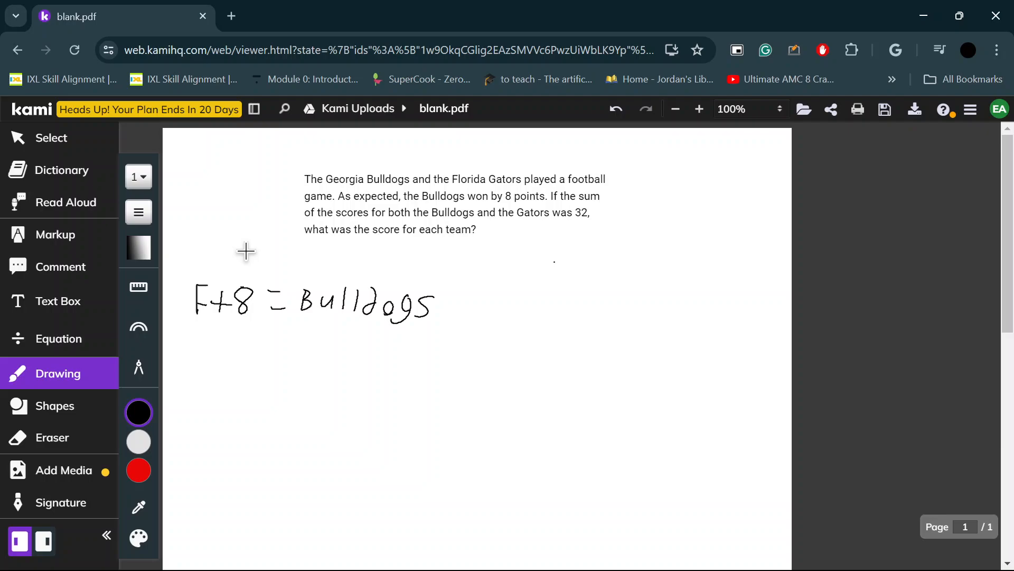
Handwrite 'F = Gators' beneath the Bulldogs line.
left_click_drag(210, 329, 227, 356)
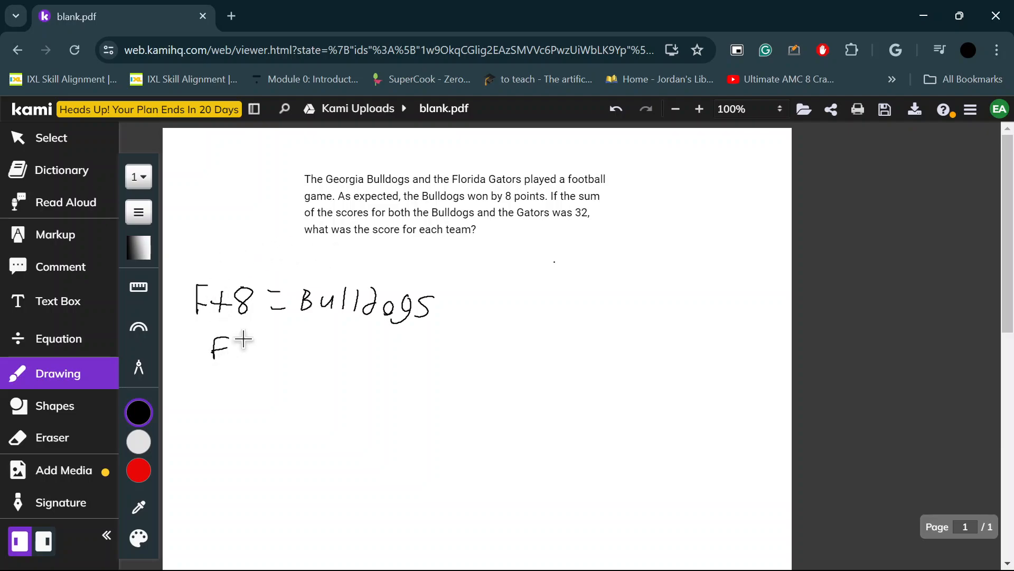
left_click_drag(242, 346, 307, 349)
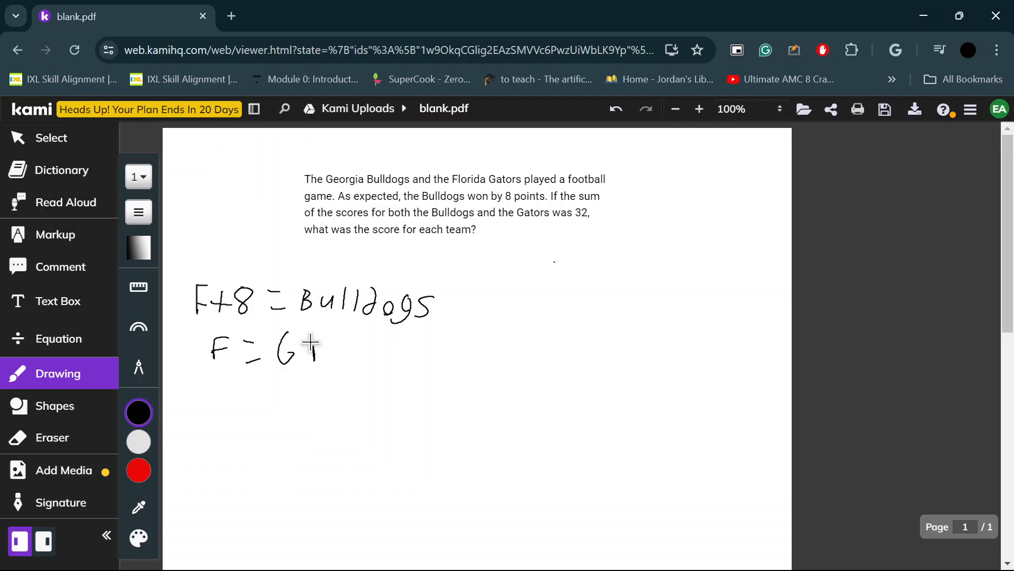
left_click_drag(294, 349, 388, 349)
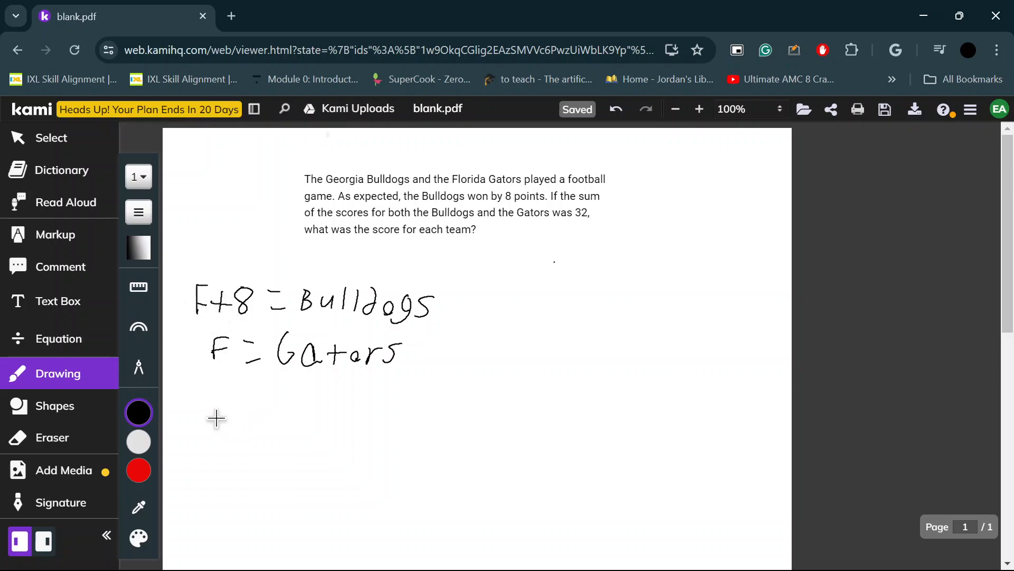
Handwrite the equation 'F+F+8 = 32' below the definitions.
left_click_drag(243, 411, 243, 437)
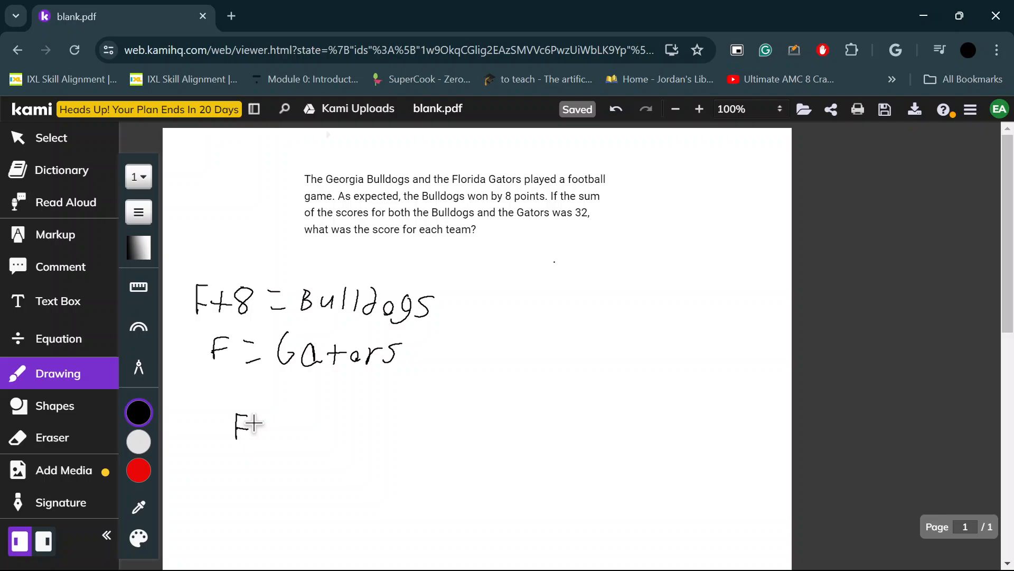
left_click_drag(265, 424, 311, 424)
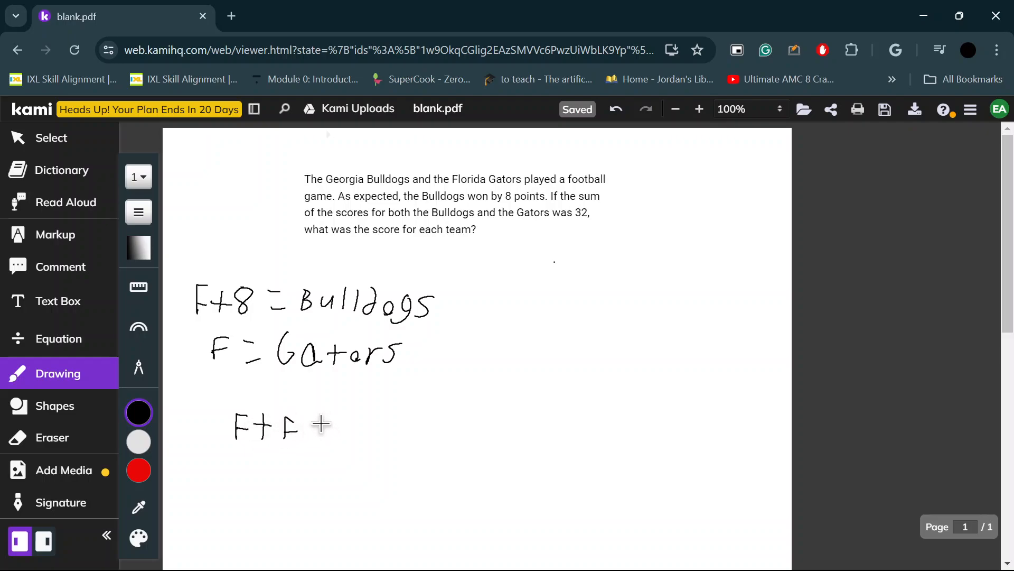
left_click_drag(305, 426, 381, 426)
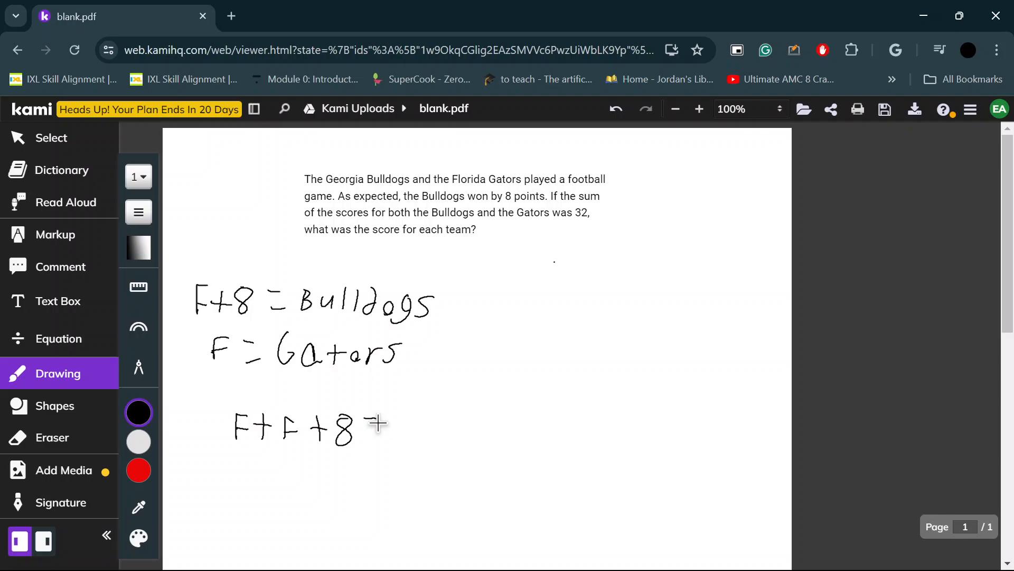
left_click_drag(378, 424, 459, 427)
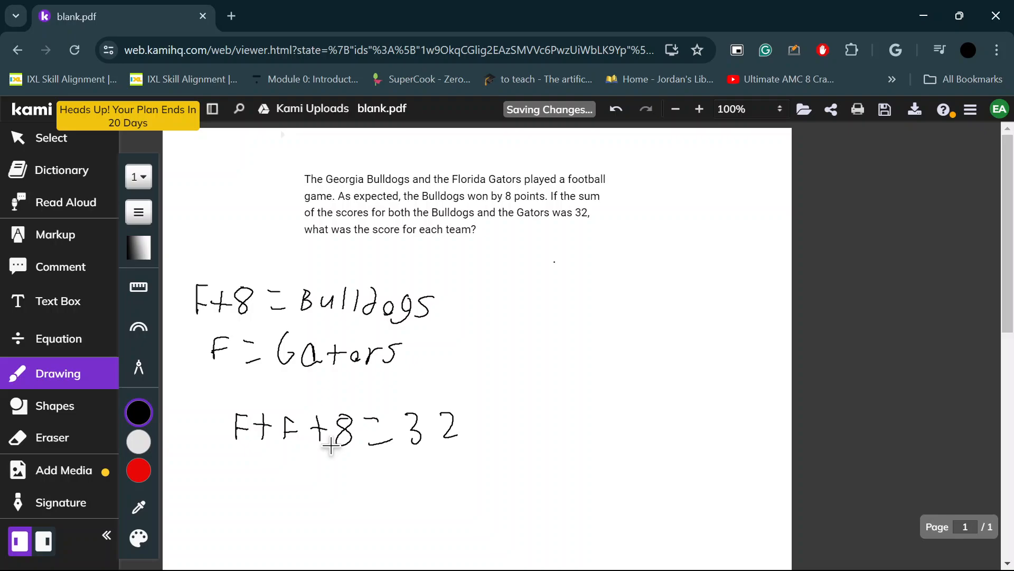
Write the simplified equation '2F + 8 = 32' on the next line.
left_click_drag(249, 466, 292, 492)
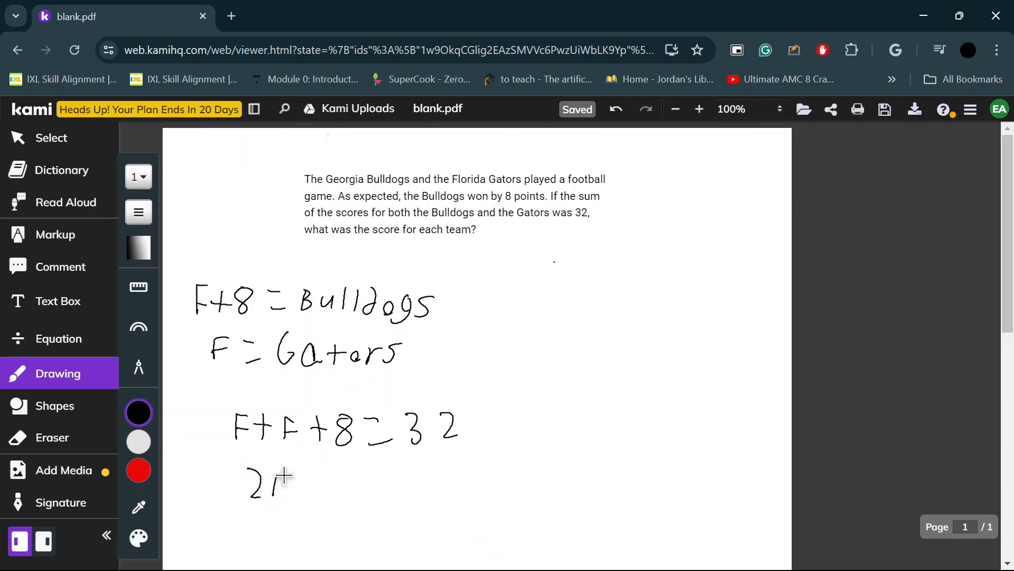
left_click_drag(271, 482, 349, 482)
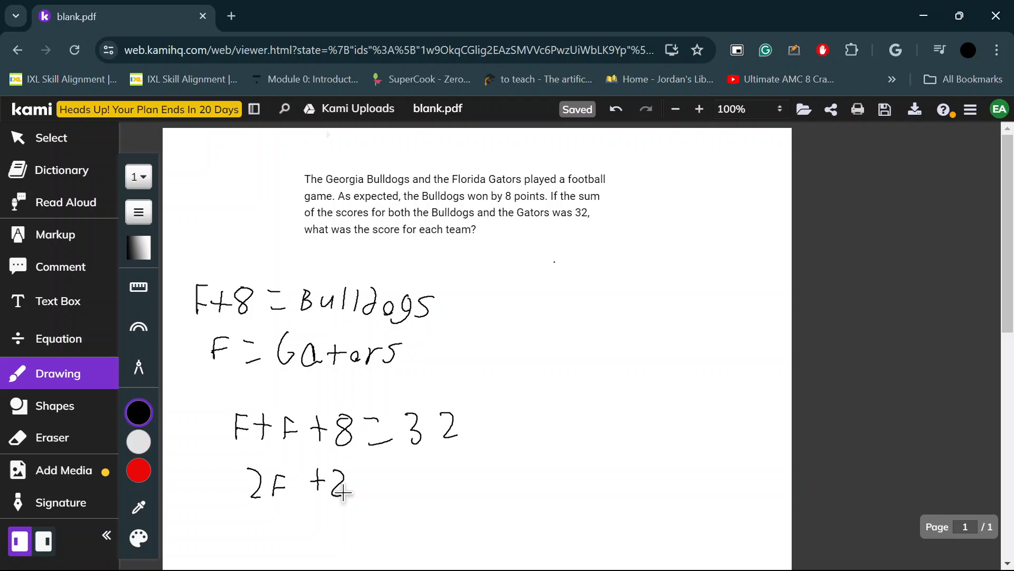
left_click_drag(343, 482, 424, 482)
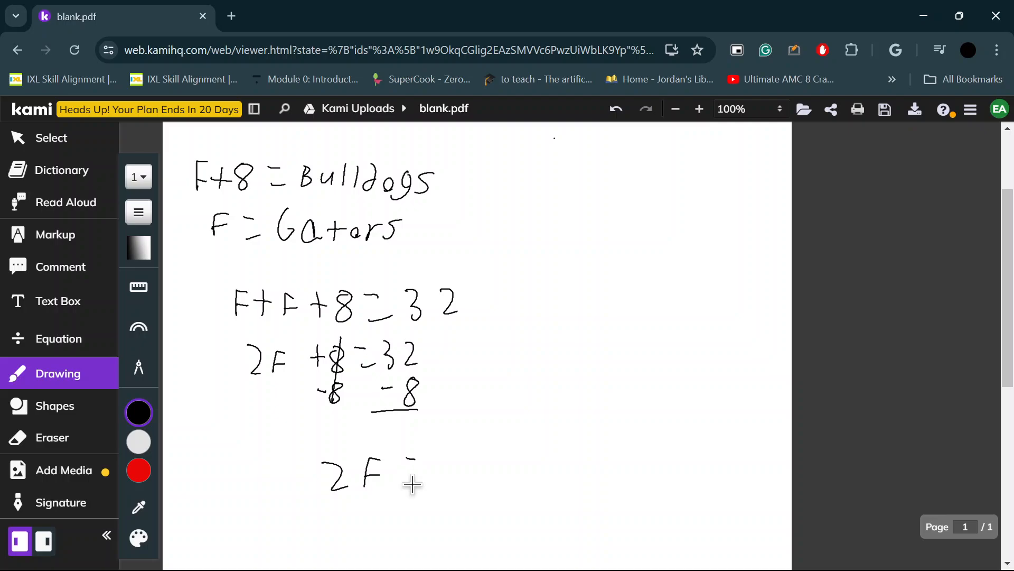
Write 2F = 24, divide both sides by 2, and conclude F = 12.
left_click_drag(407, 472, 462, 472)
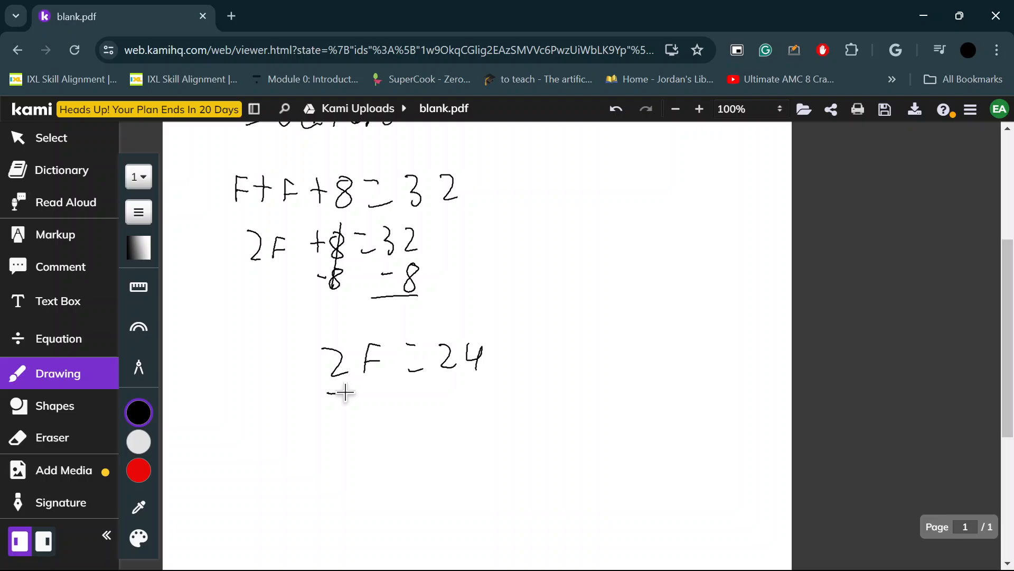
left_click_drag(333, 343, 349, 420)
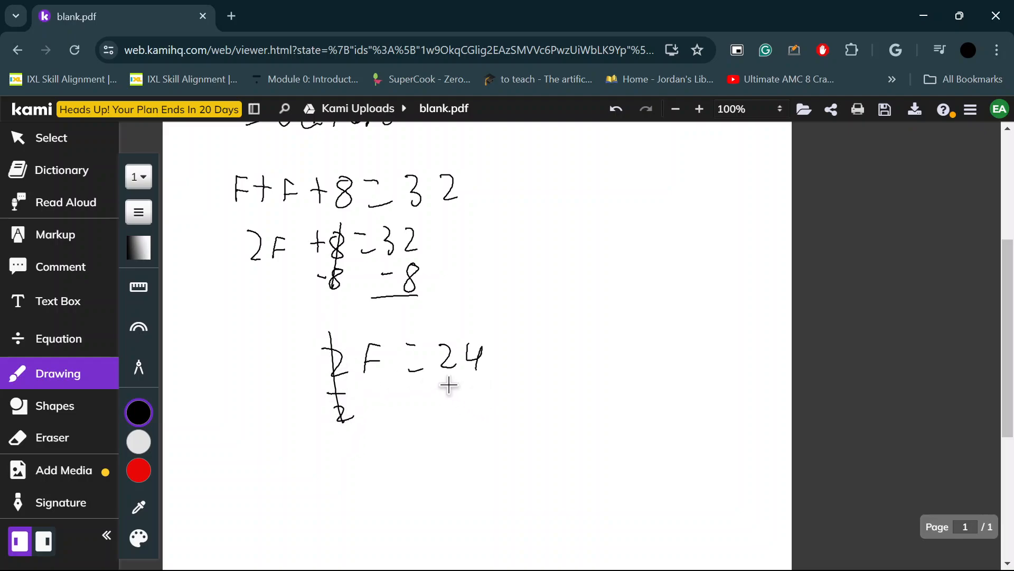
left_click_drag(440, 382, 473, 421)
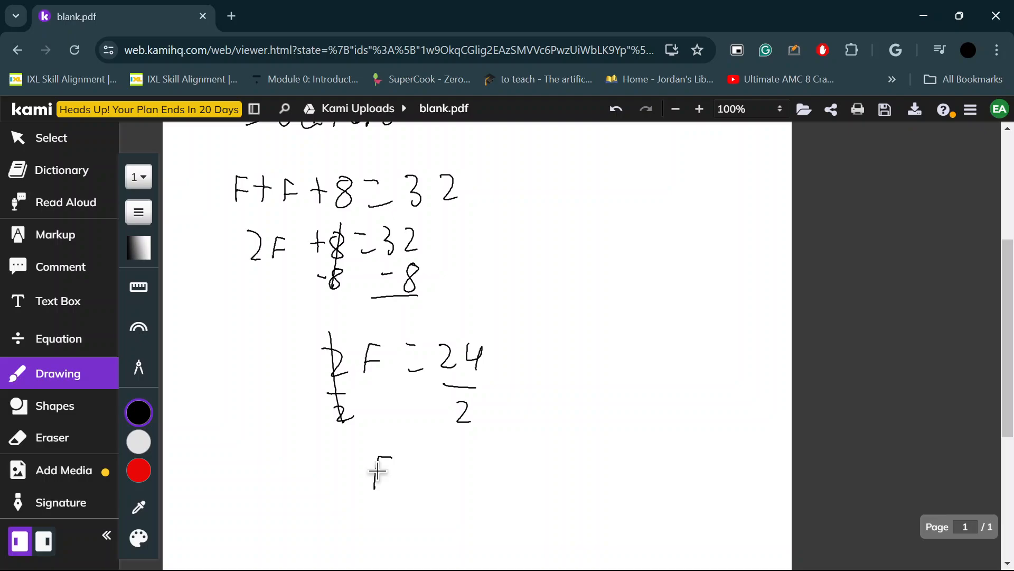
left_click_drag(374, 466, 430, 459)
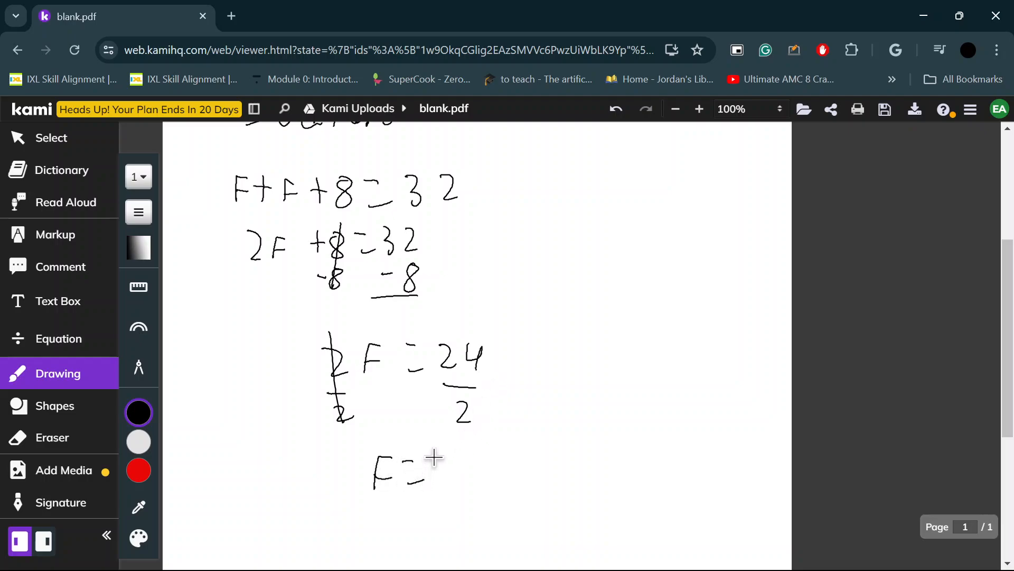
left_click_drag(446, 473, 465, 473)
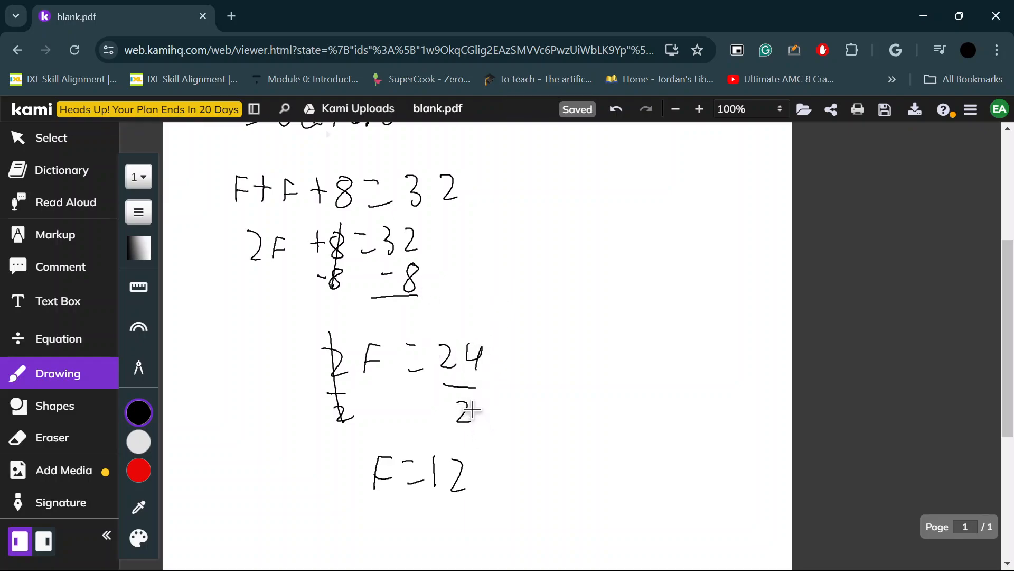
mouse_move(376, 504)
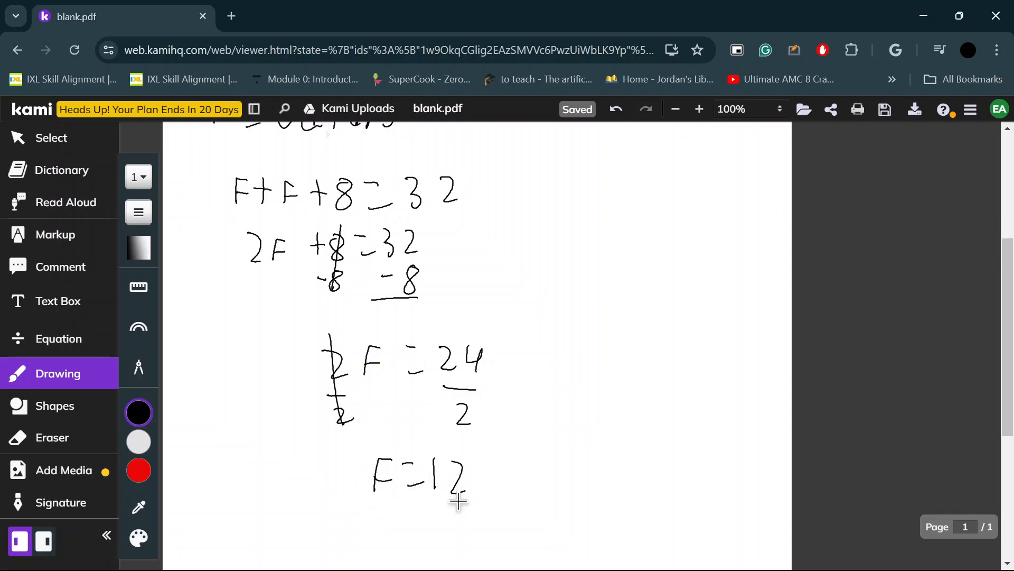
scroll("up", 3)
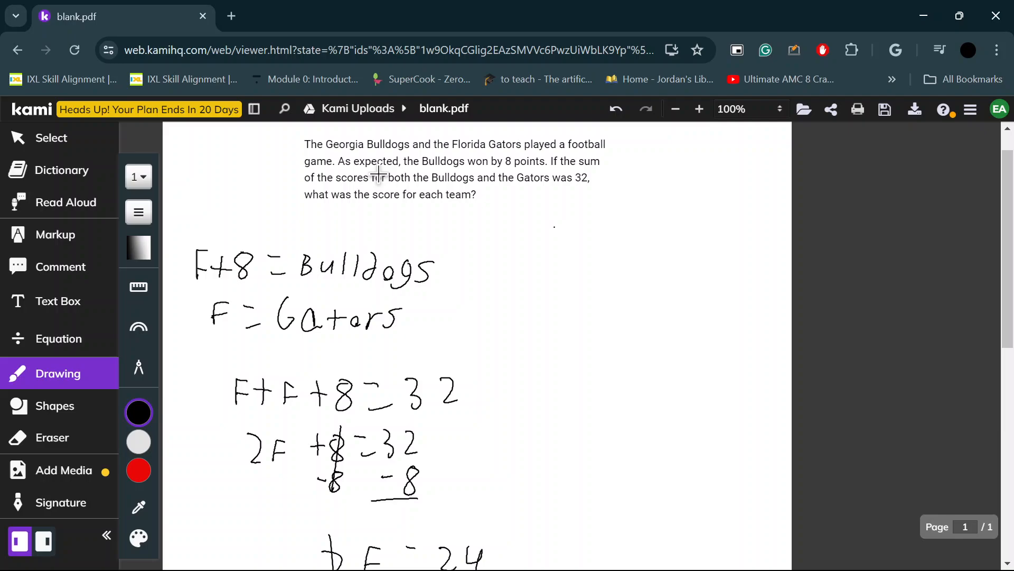
mouse_move(485, 168)
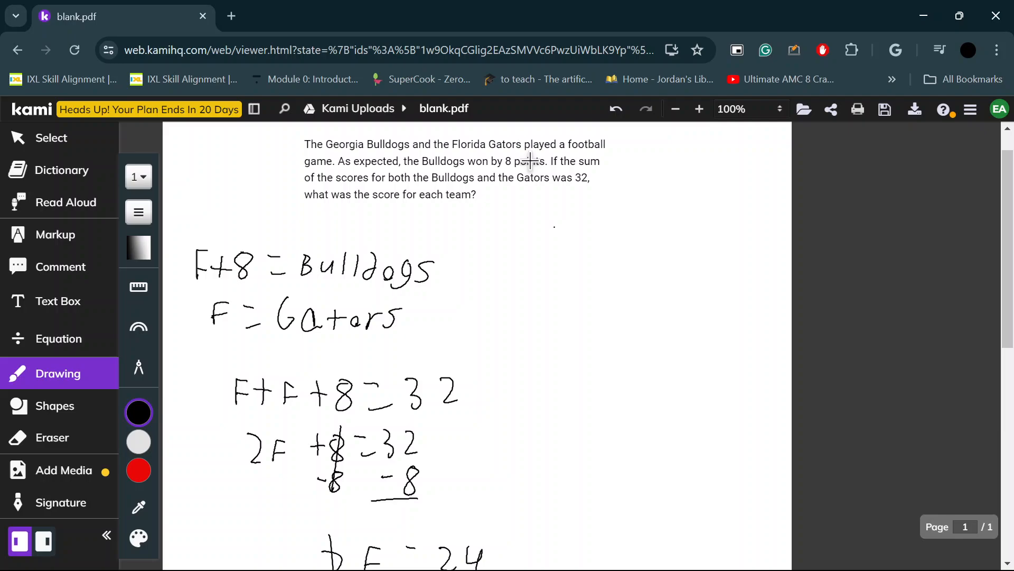
mouse_move(477, 144)
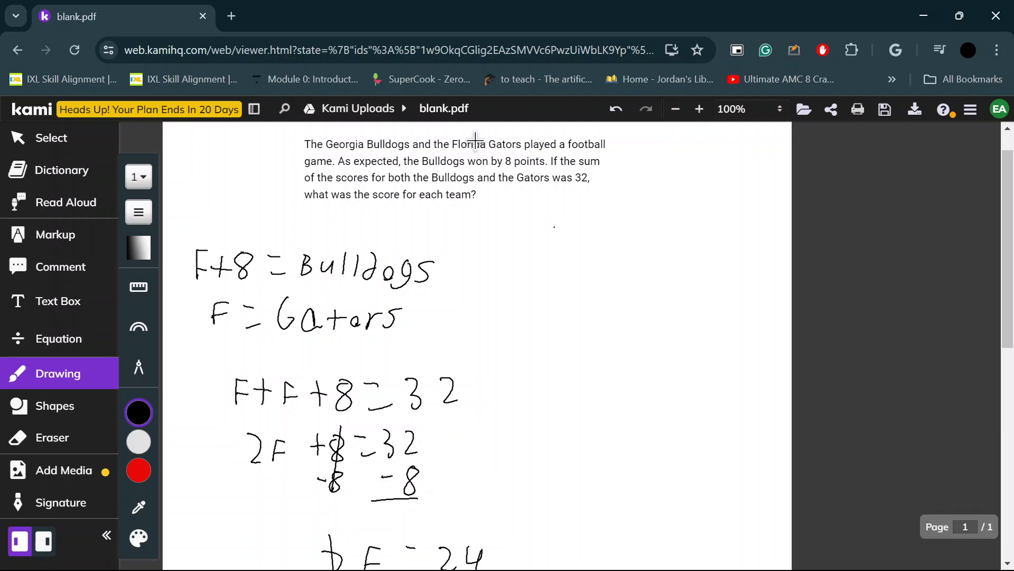
scroll("down", 3)
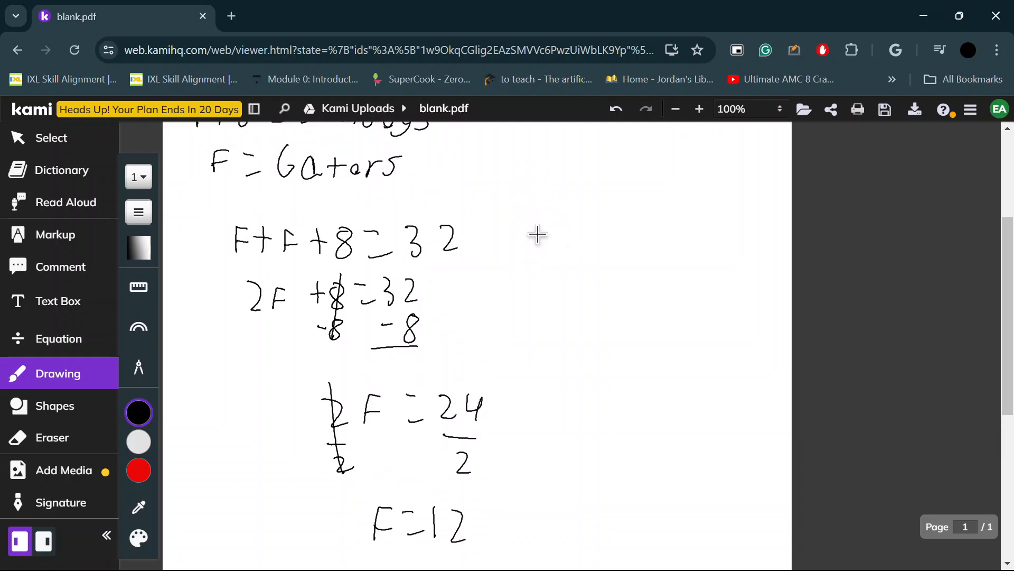
mouse_move(534, 248)
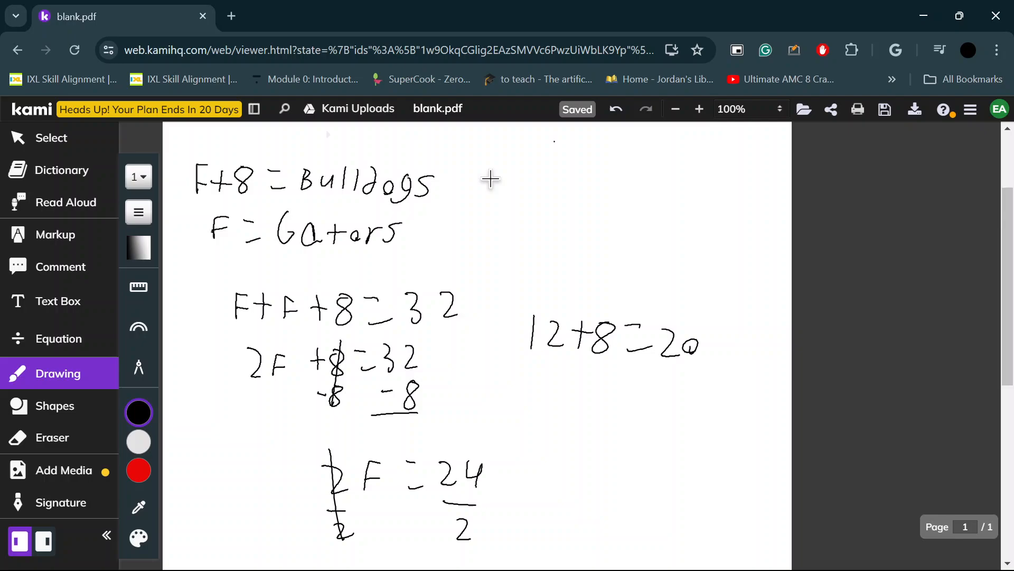
Draw an equals sign after 'Bulldogs' and scroll down the page.
left_click_drag(449, 184, 466, 188)
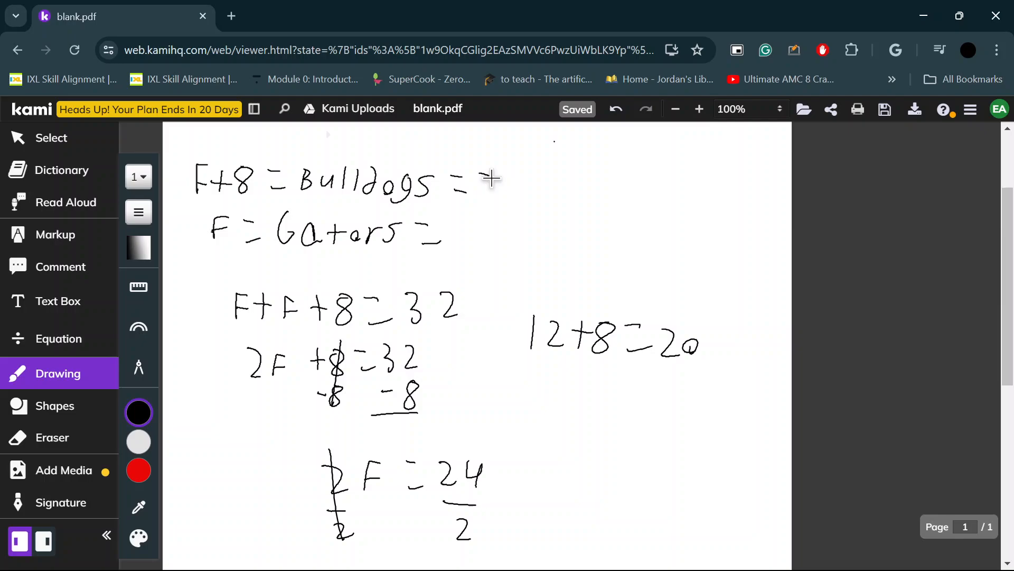
scroll("down", 3)
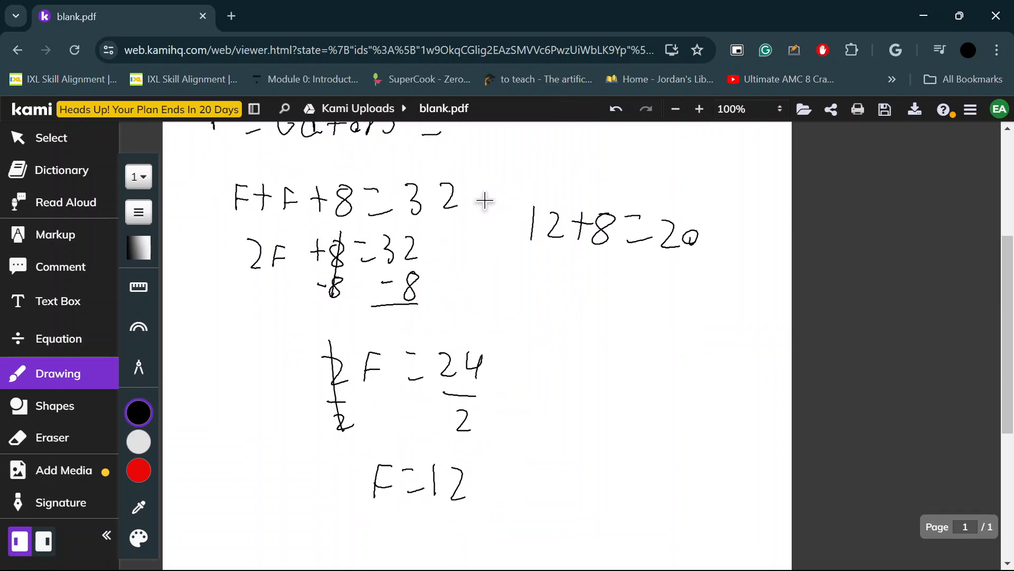